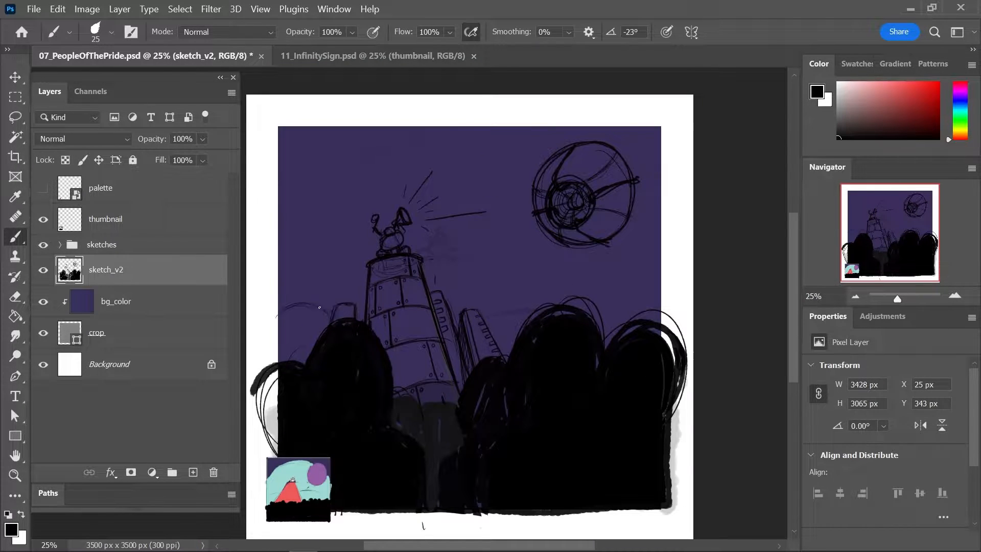
Switch to the 11_InfinitySign.psd document showing the red curtain and purple diamond
{"action": "left_click", "coordinate": [365, 55]}
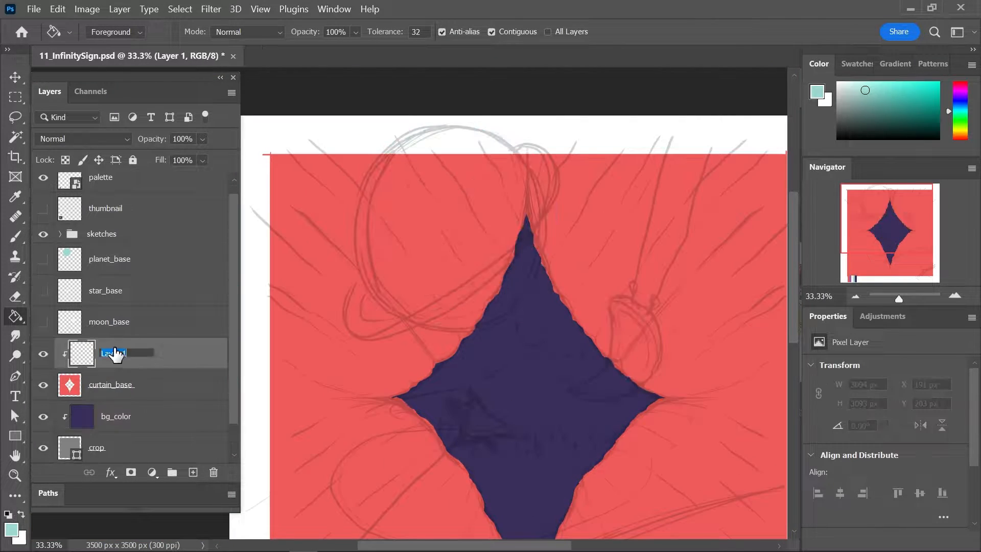
Confirm the new clipped layer's name as 'shadow' before painting the curtain folds
{"action": "left_click", "coordinate": [338, 55]}
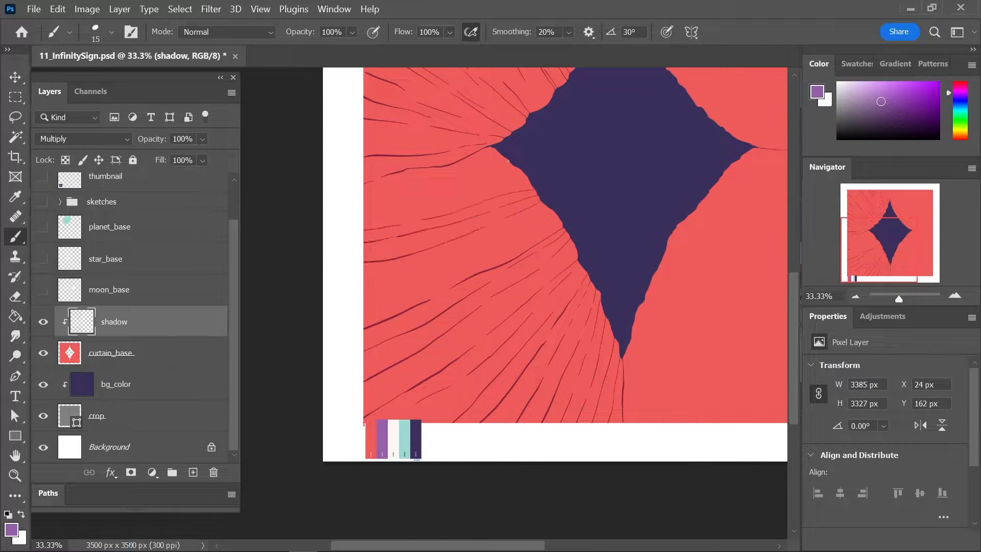
Zoom the canvas out to view the diamond before painting the white sparkles
{"action": "key", "text": "ctrl+minus"}
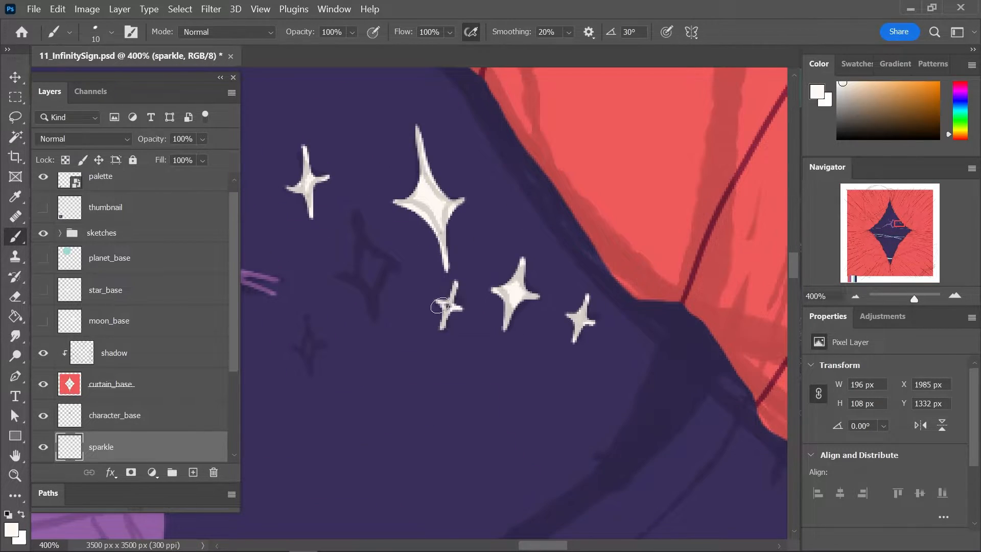
Set the copied sparkle layer to Pin Light and add a moon_string layer for the hanging strings
{"action": "left_click", "coordinate": [83, 139]}
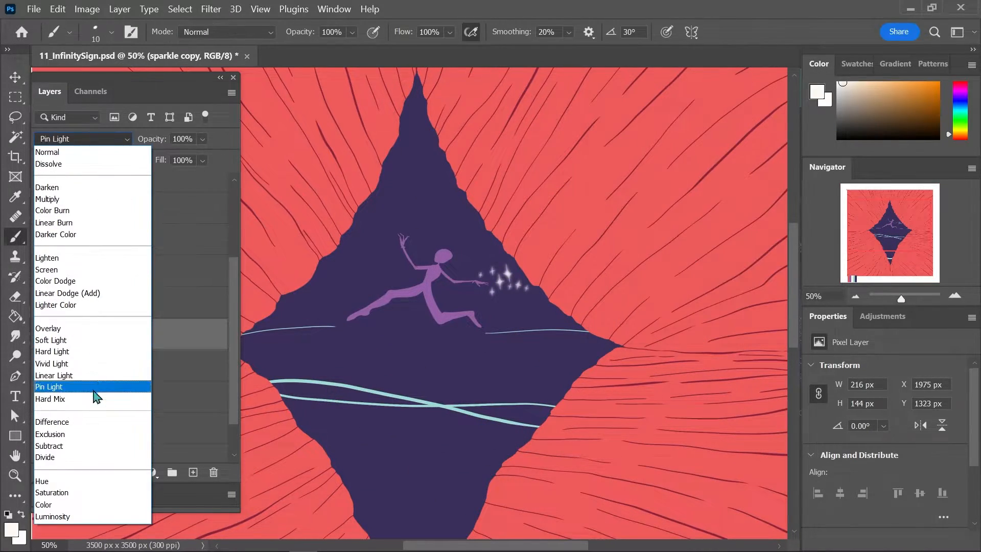
{"action": "left_click", "coordinate": [210, 9]}
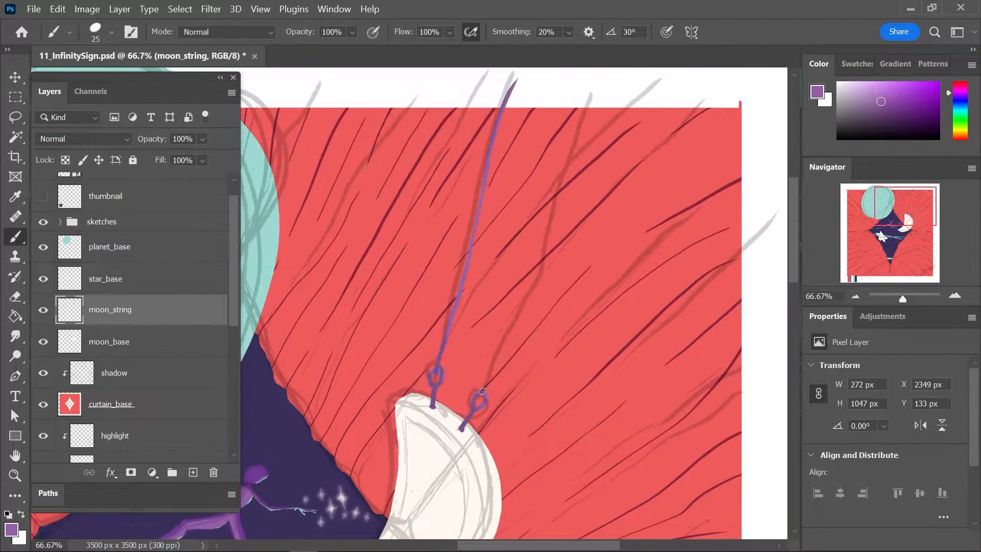
{"action": "left_click", "coordinate": [106, 277]}
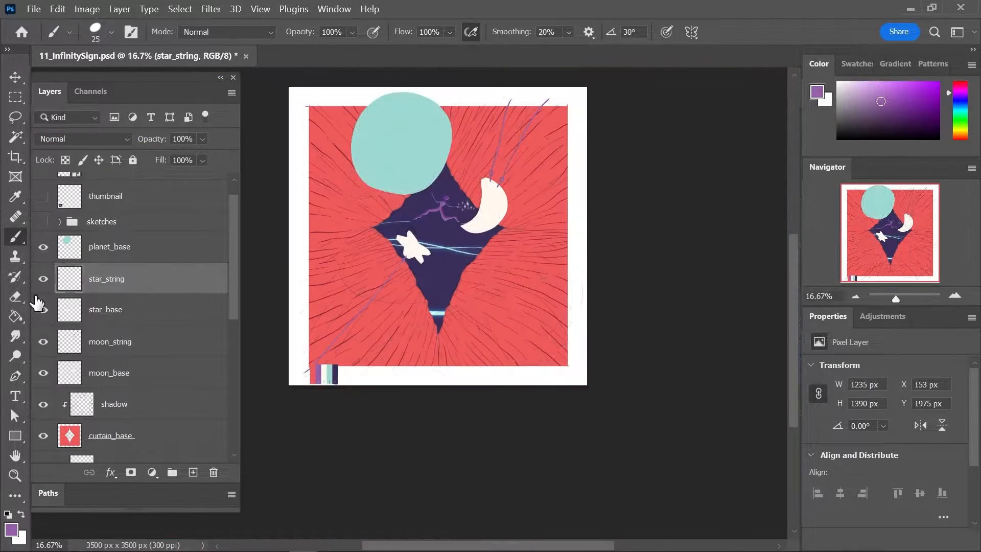